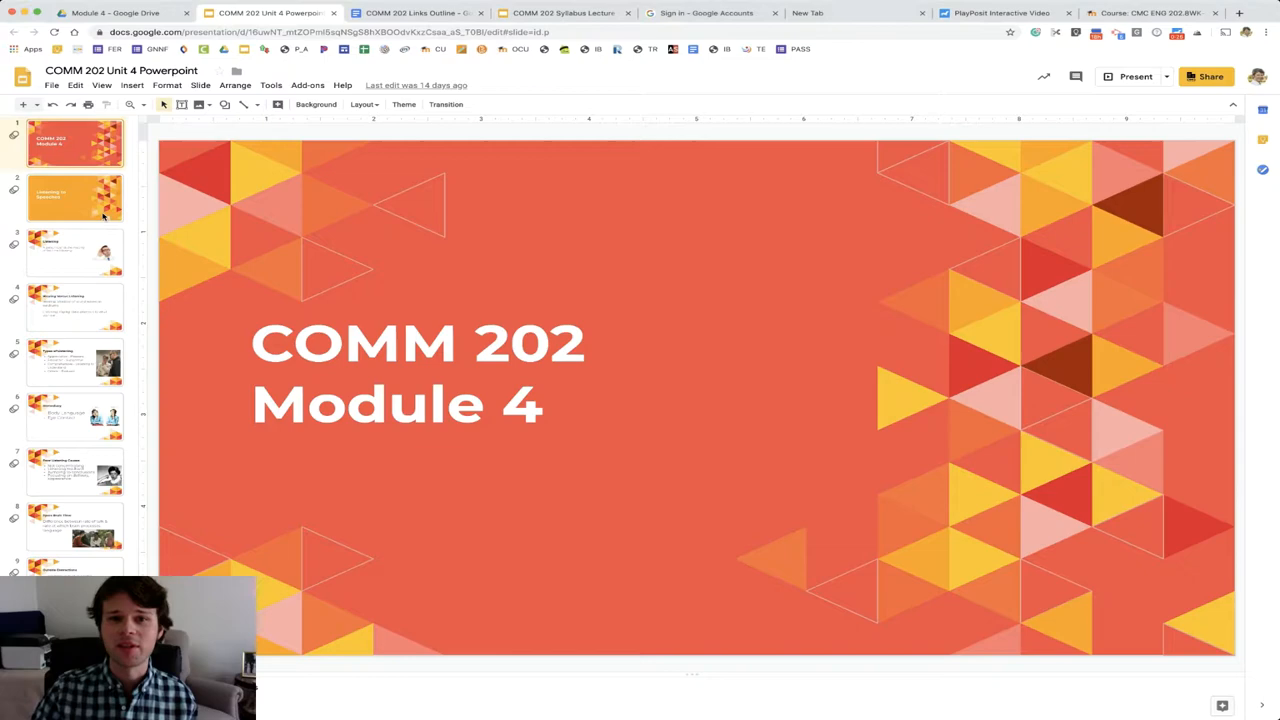
Advance the deck to the third slide, "Listening.".
click(76, 252)
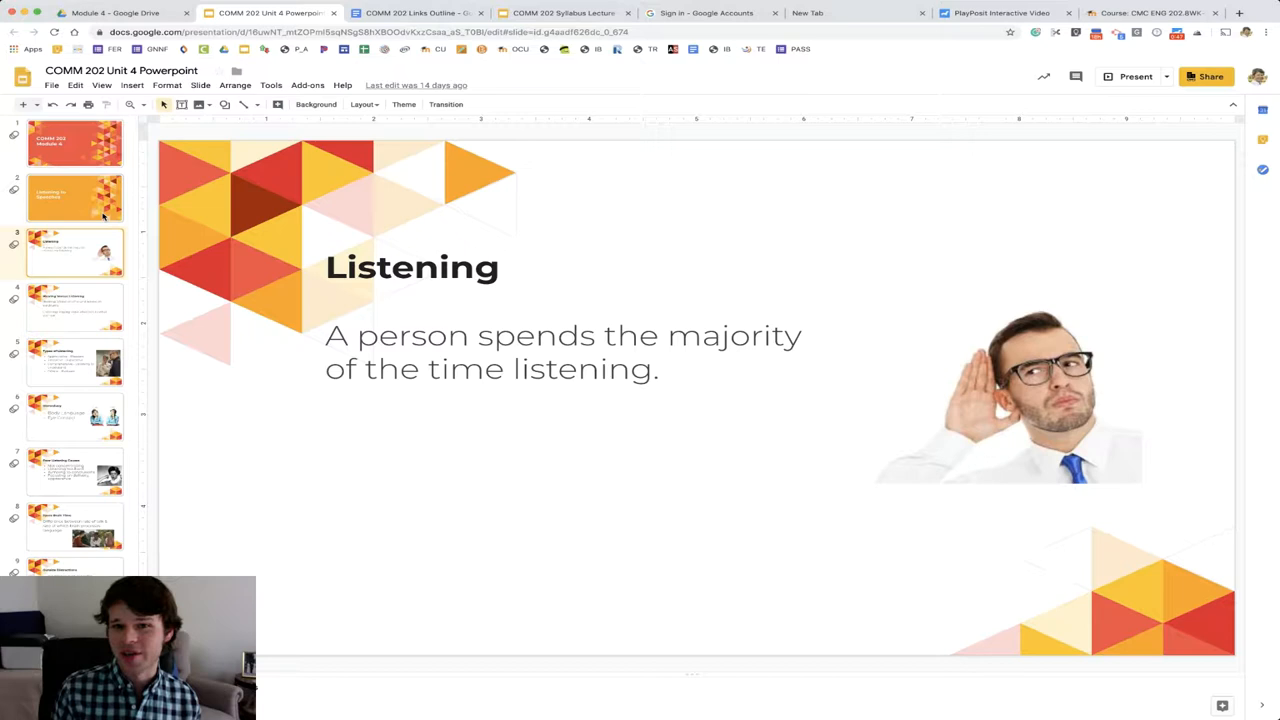
Show the fourth slide defining hearing versus listening.
click(76, 308)
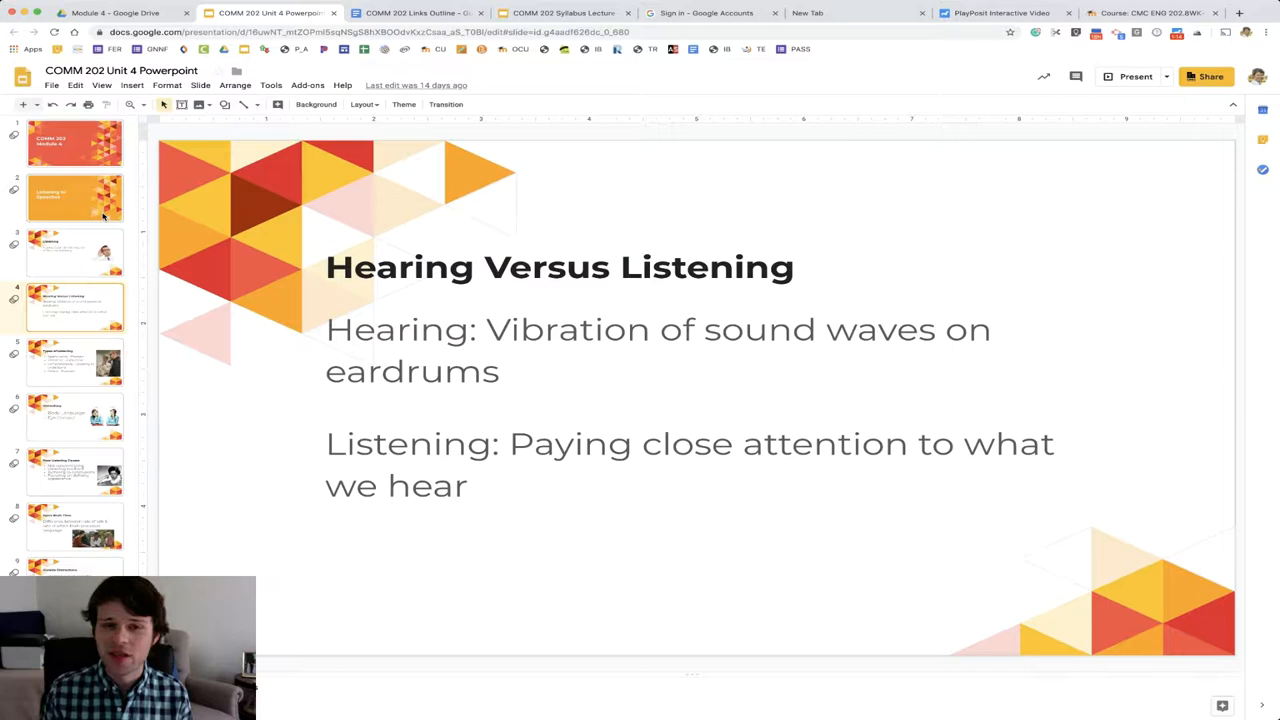
Show the fifth slide listing appreciative, empathic, comprehensive and critical listening.
click(76, 362)
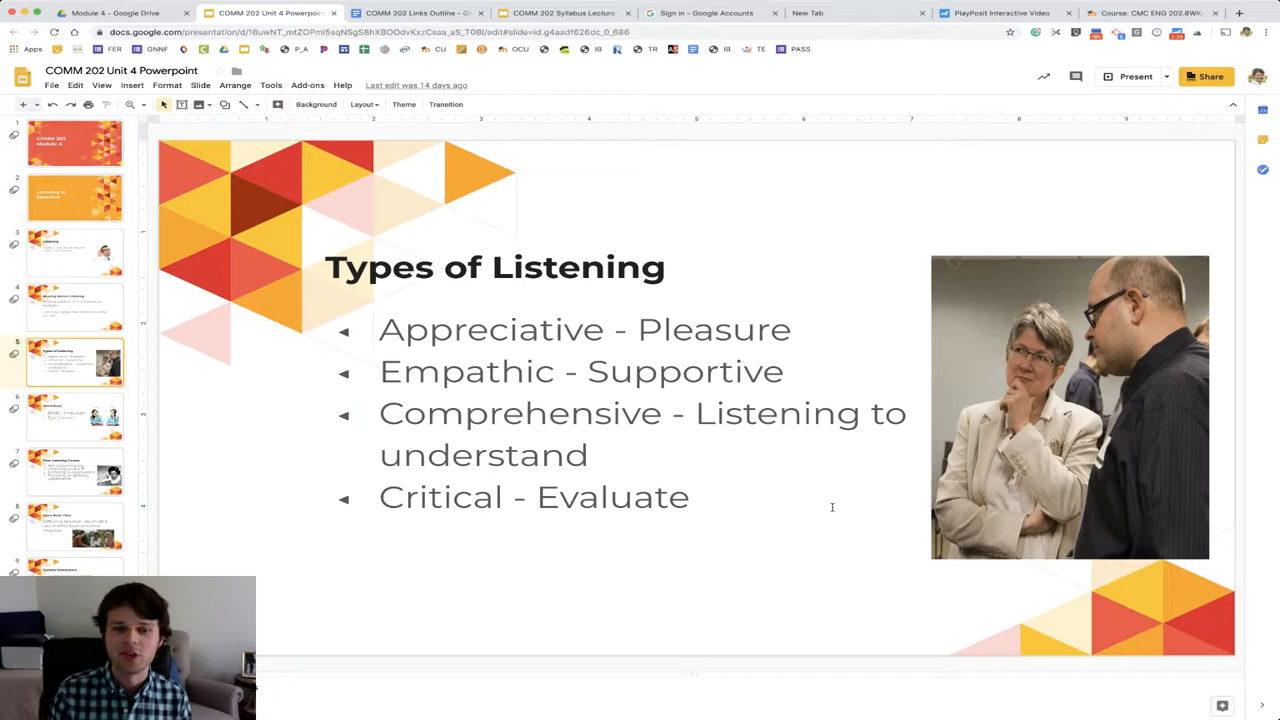
click(76, 414)
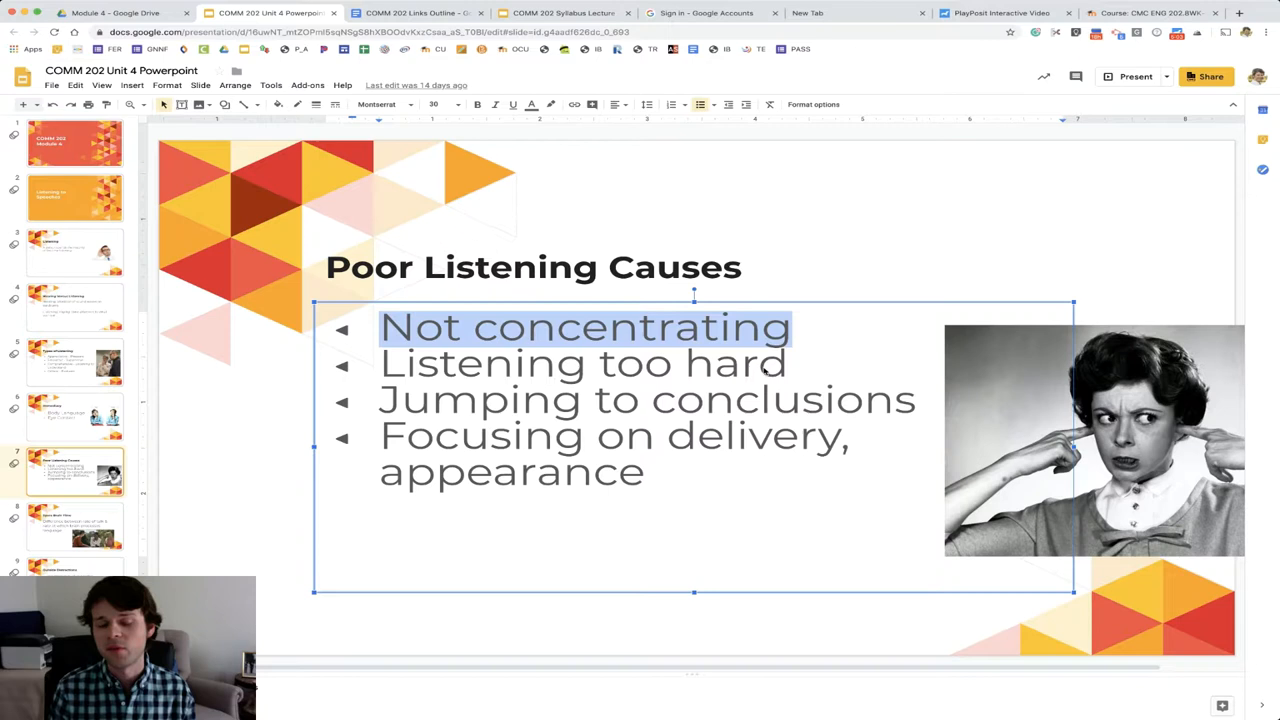
Clear the highlight on 'Not concentrating' and move on to the Spare Brain Time slide.
click(432, 400)
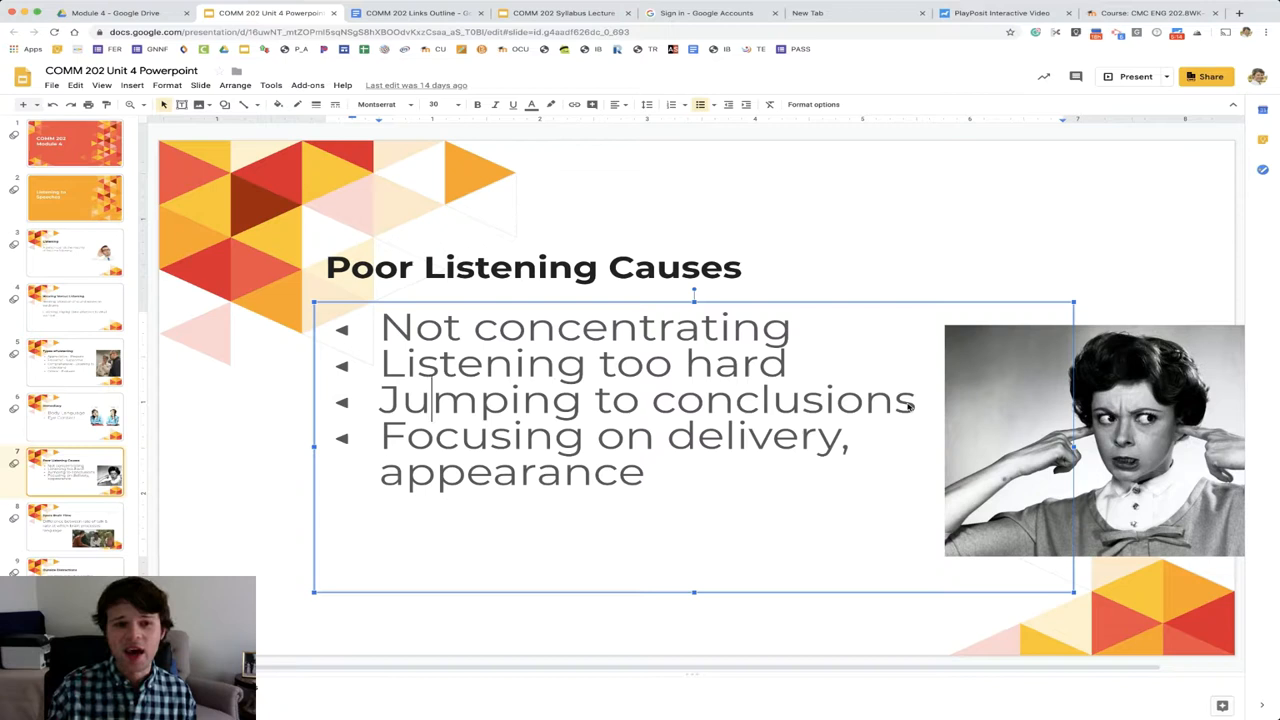
click(76, 524)
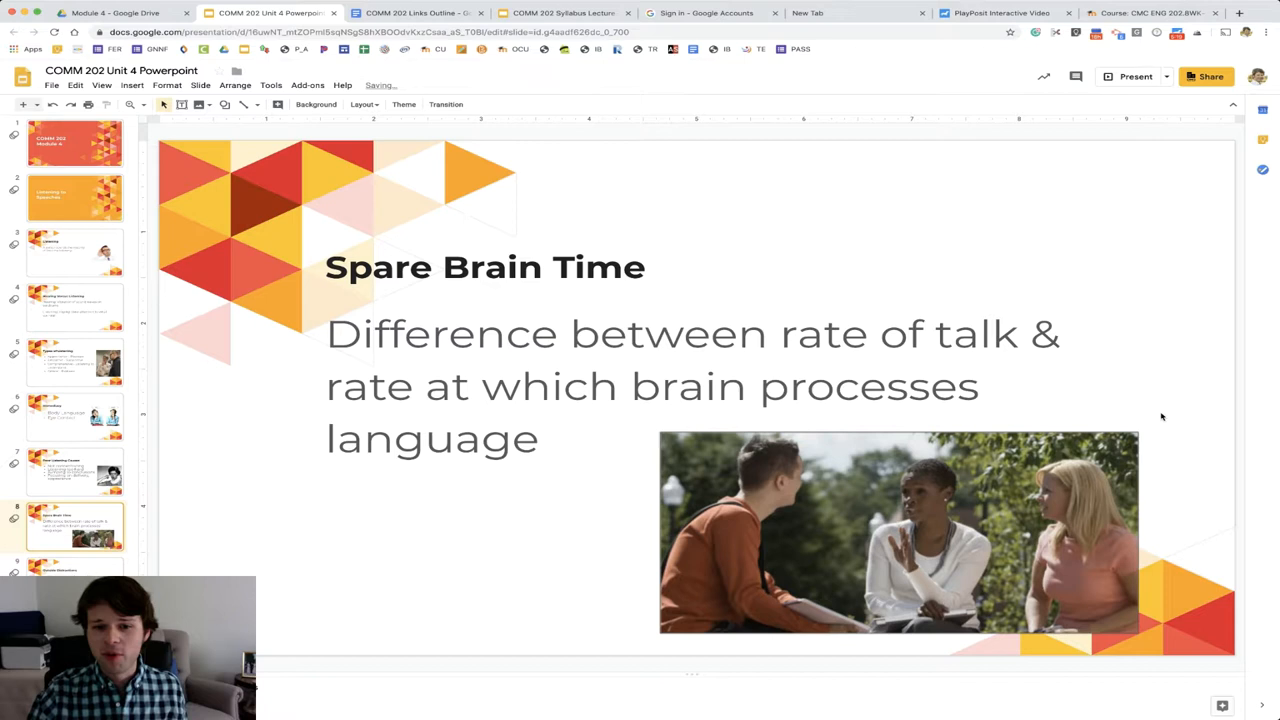
mouse_move(1124, 404)
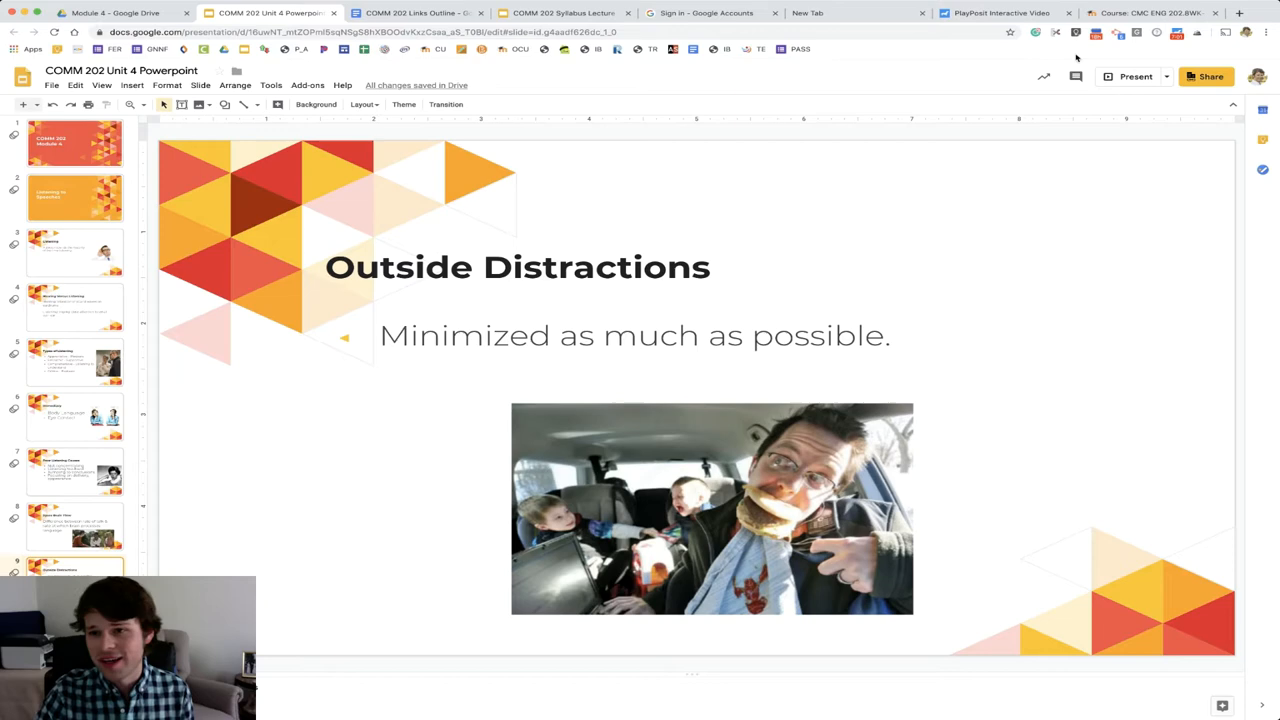
Switch to the Moodle course page and scroll to the Unit 4 Outlining & Listening section.
click(1148, 12)
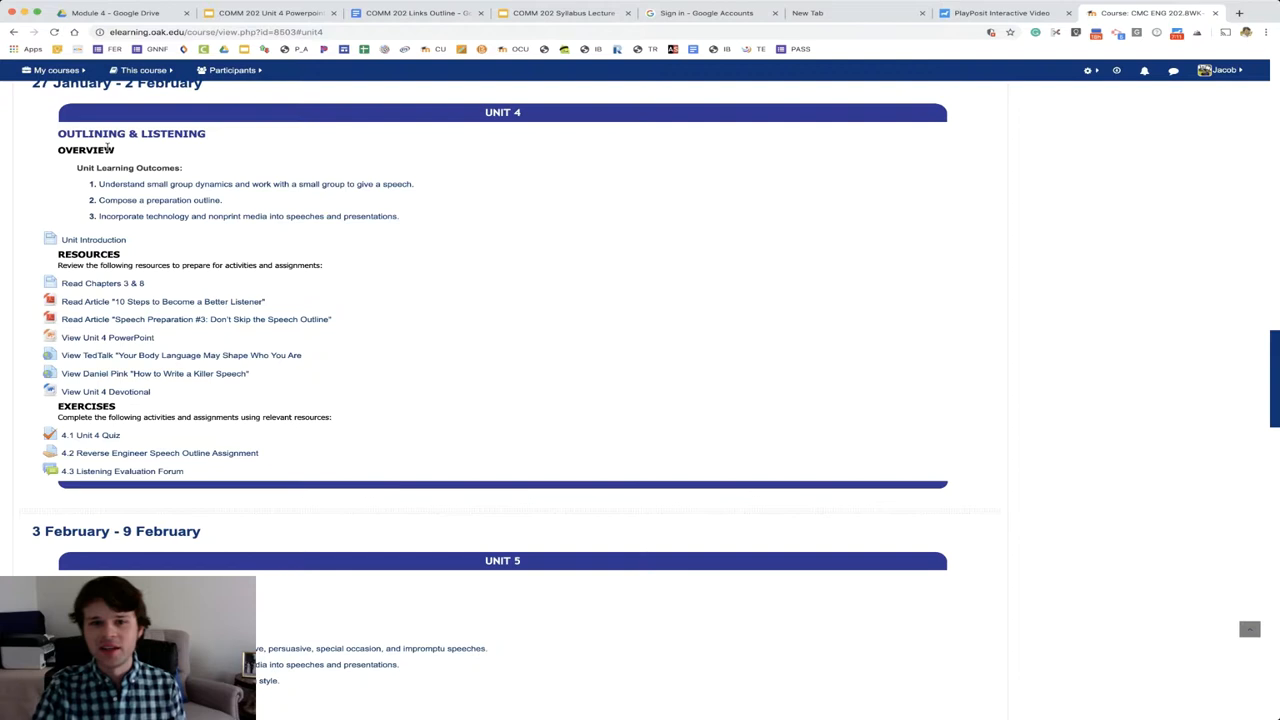
scroll(down, 3)
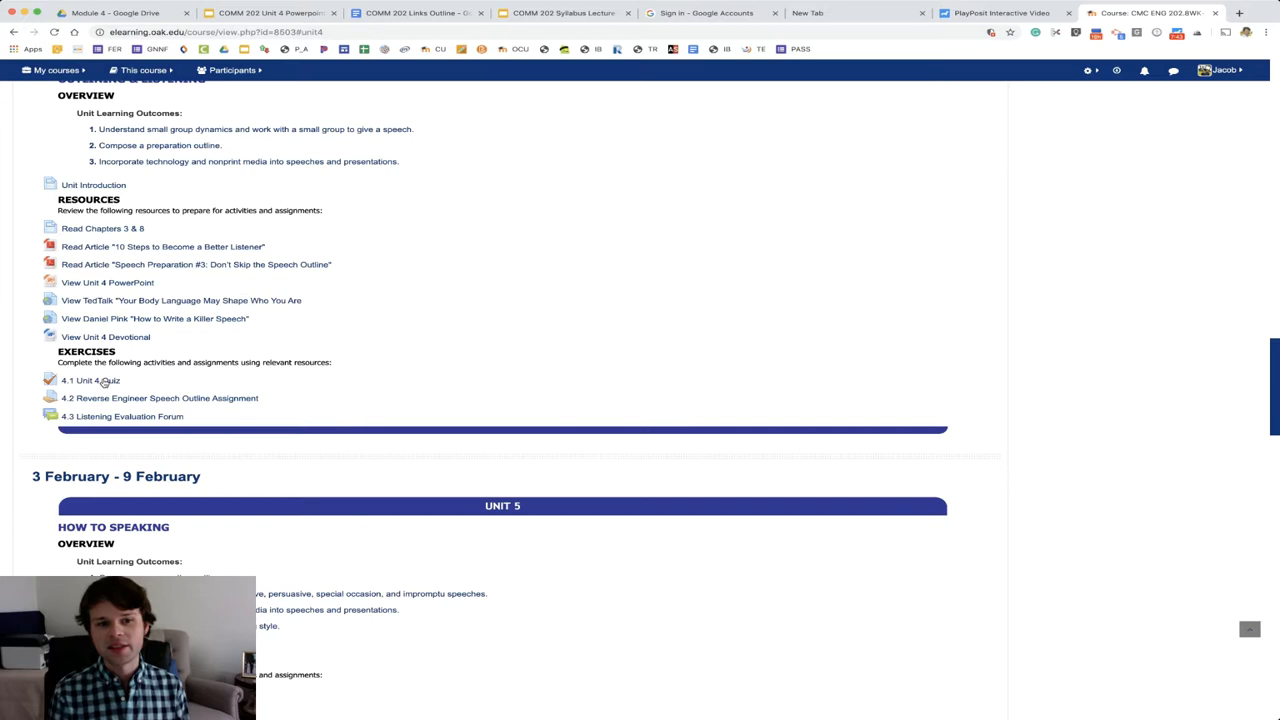
Open the 4.2 Reverse Engineer Speech Outline Assignment from the Unit 4 exercises.
scroll(down, 3)
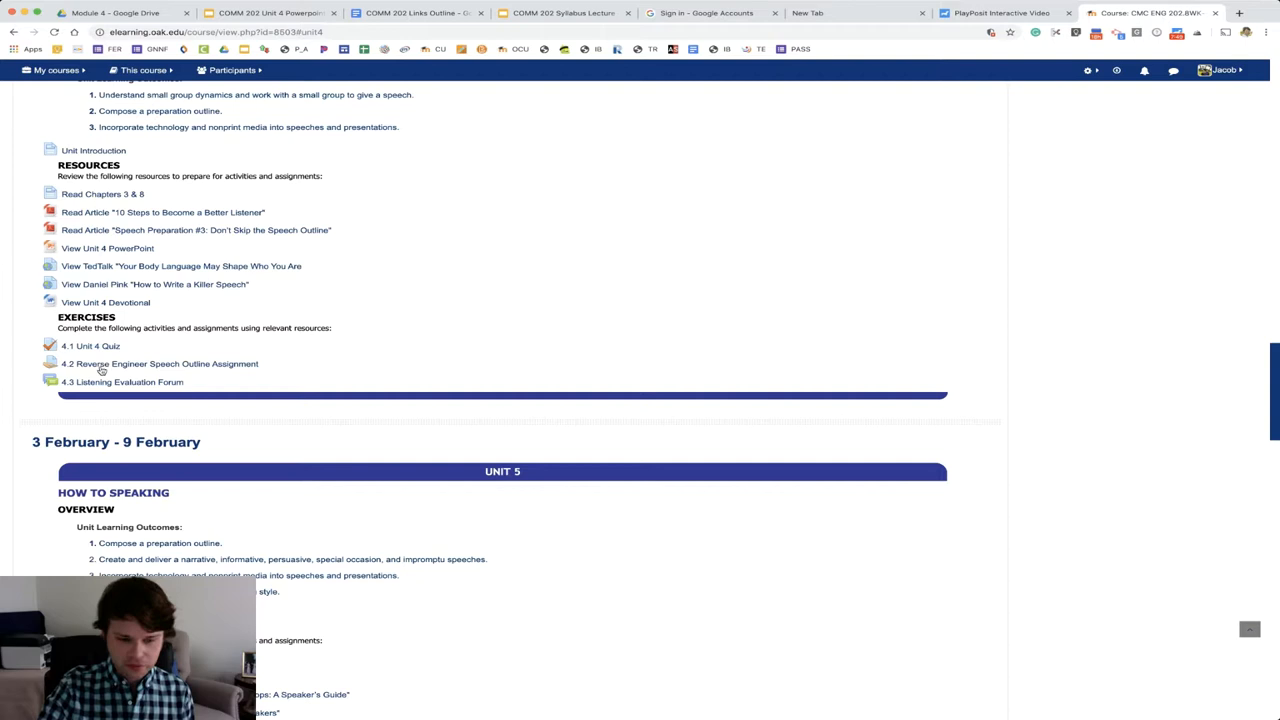
click(160, 364)
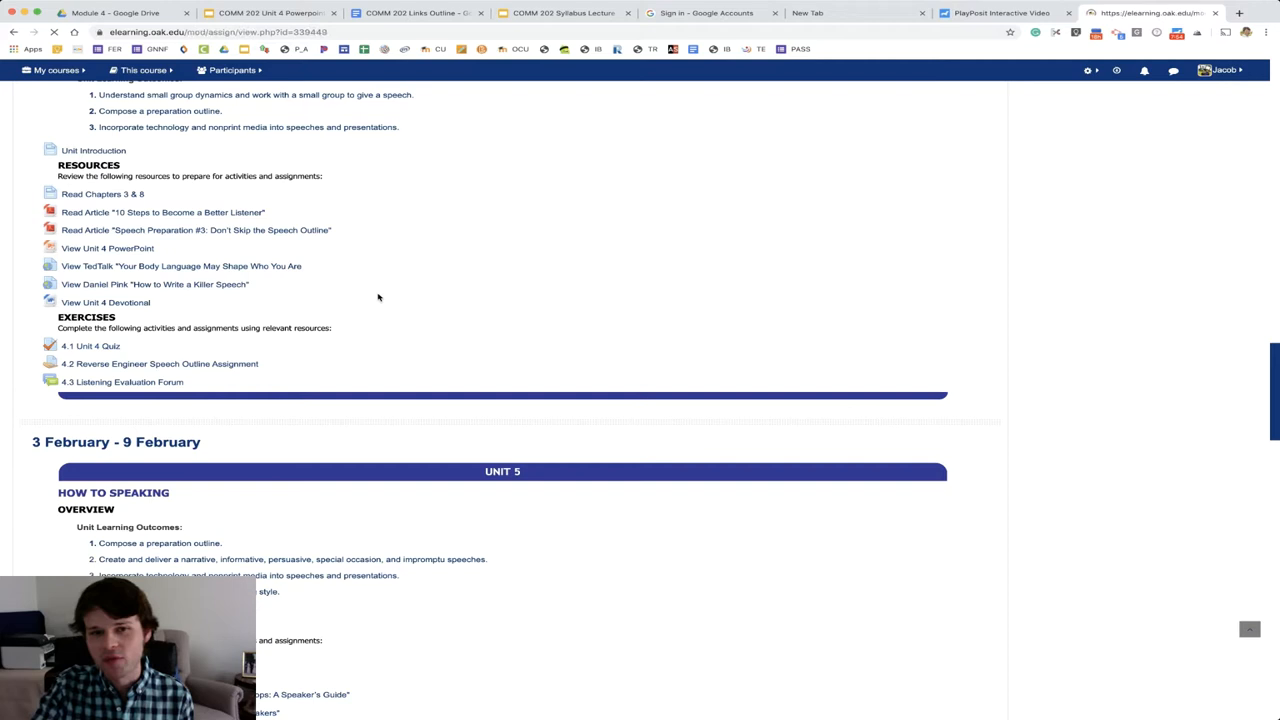
click(164, 364)
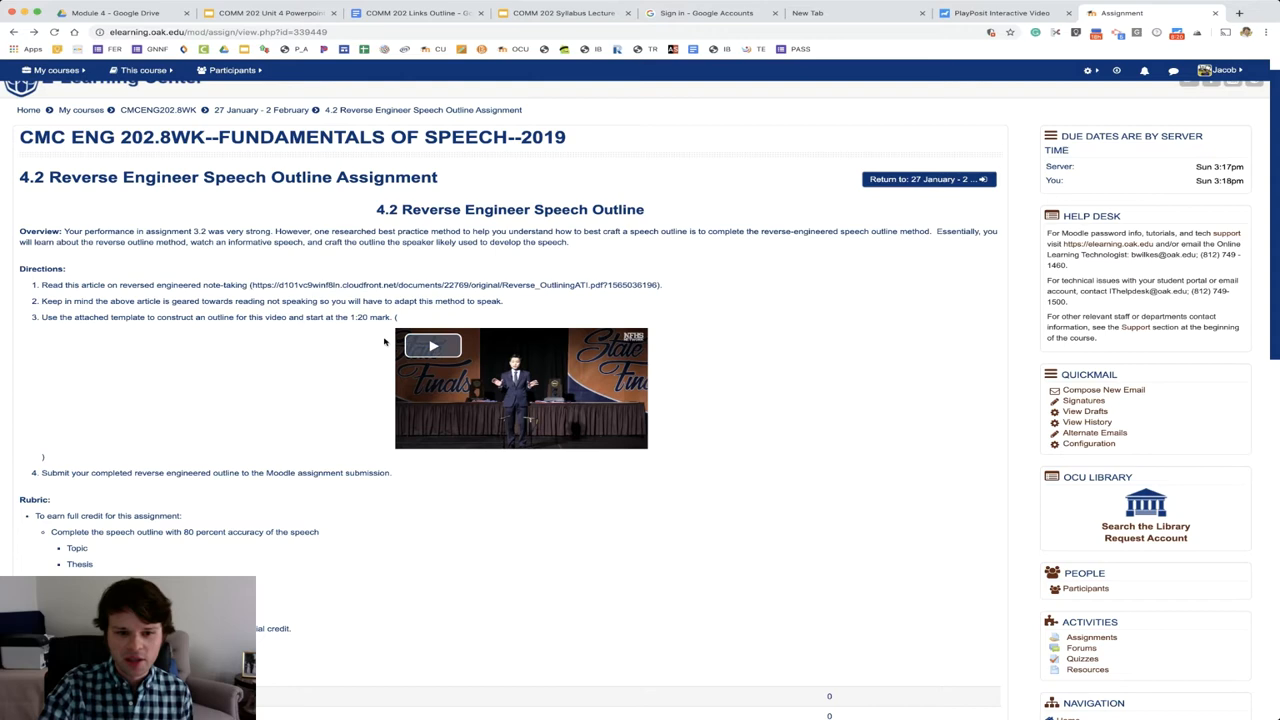
scroll(down, 3)
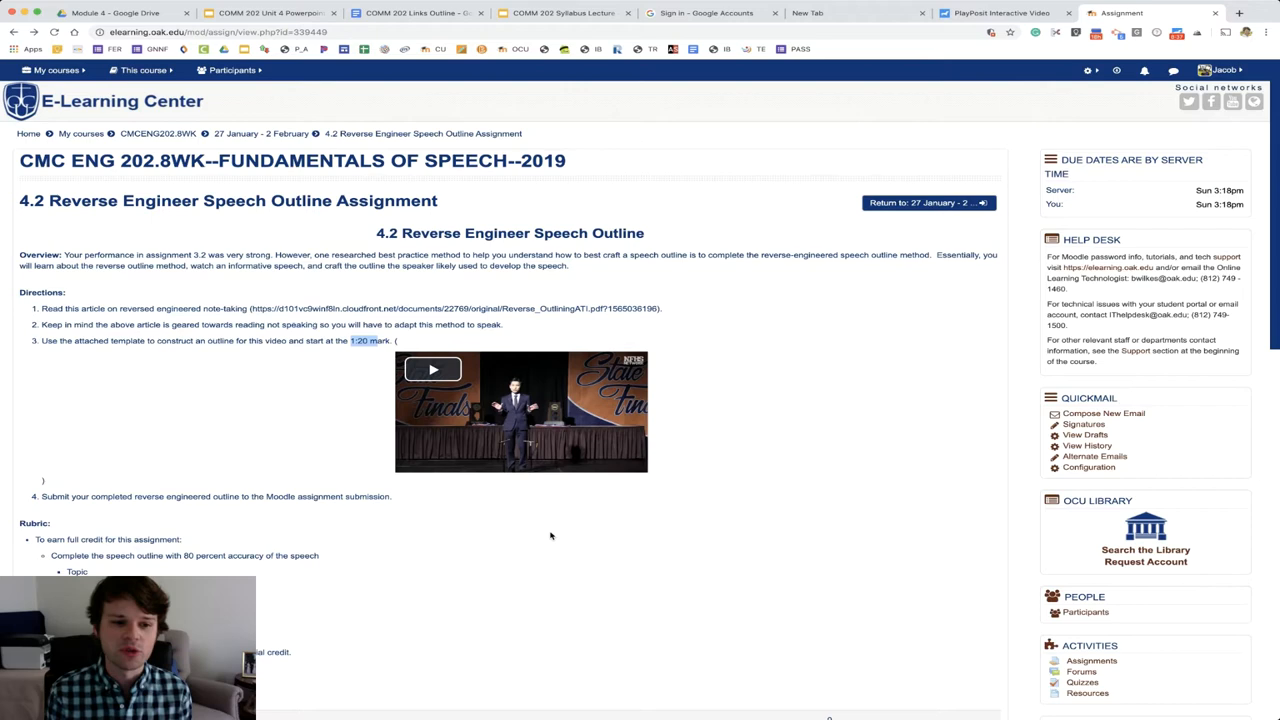
Mark the 1:00 start point in the directions, then return to the 27 January - 2 February course page.
scroll(down, 3)
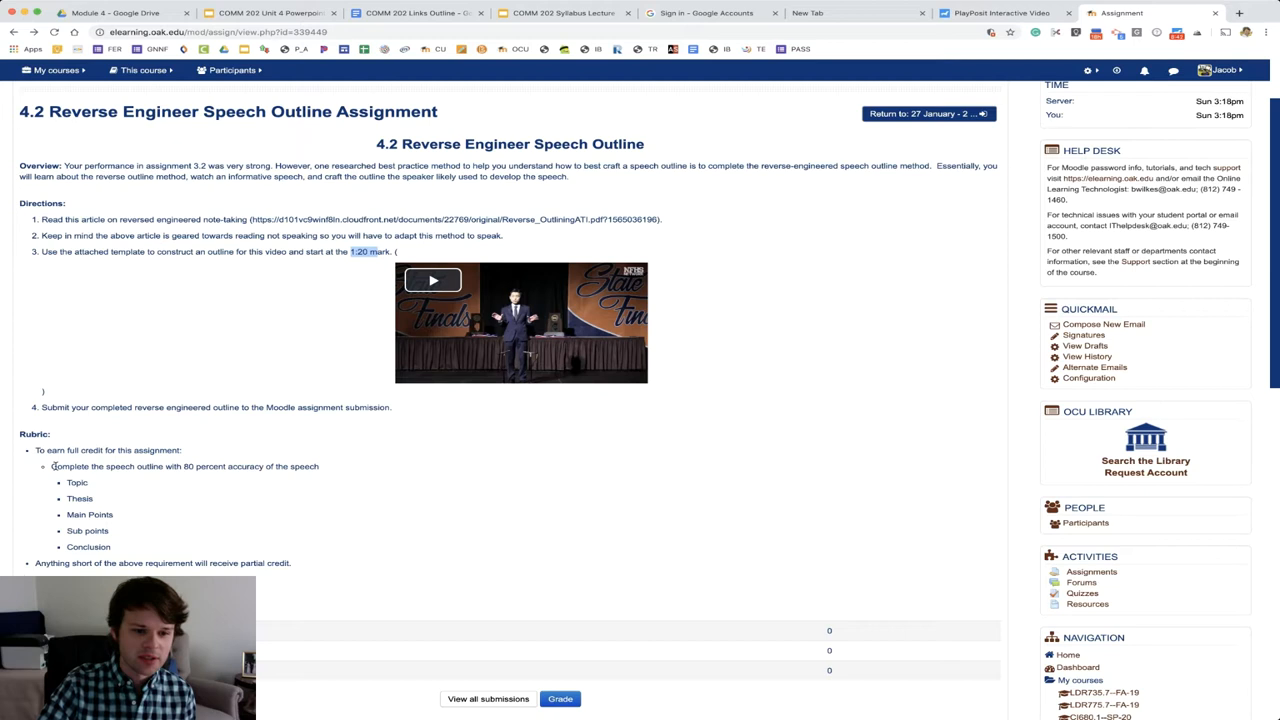
double_click(184, 466)
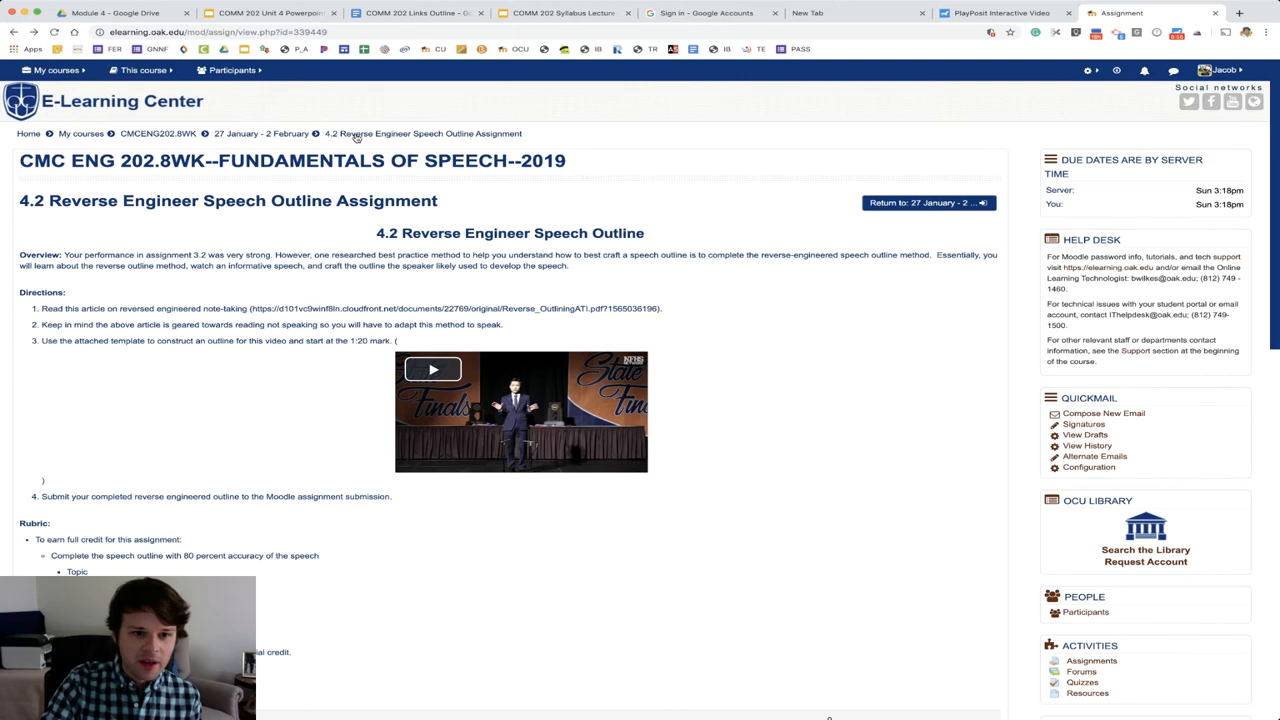
click(56, 70)
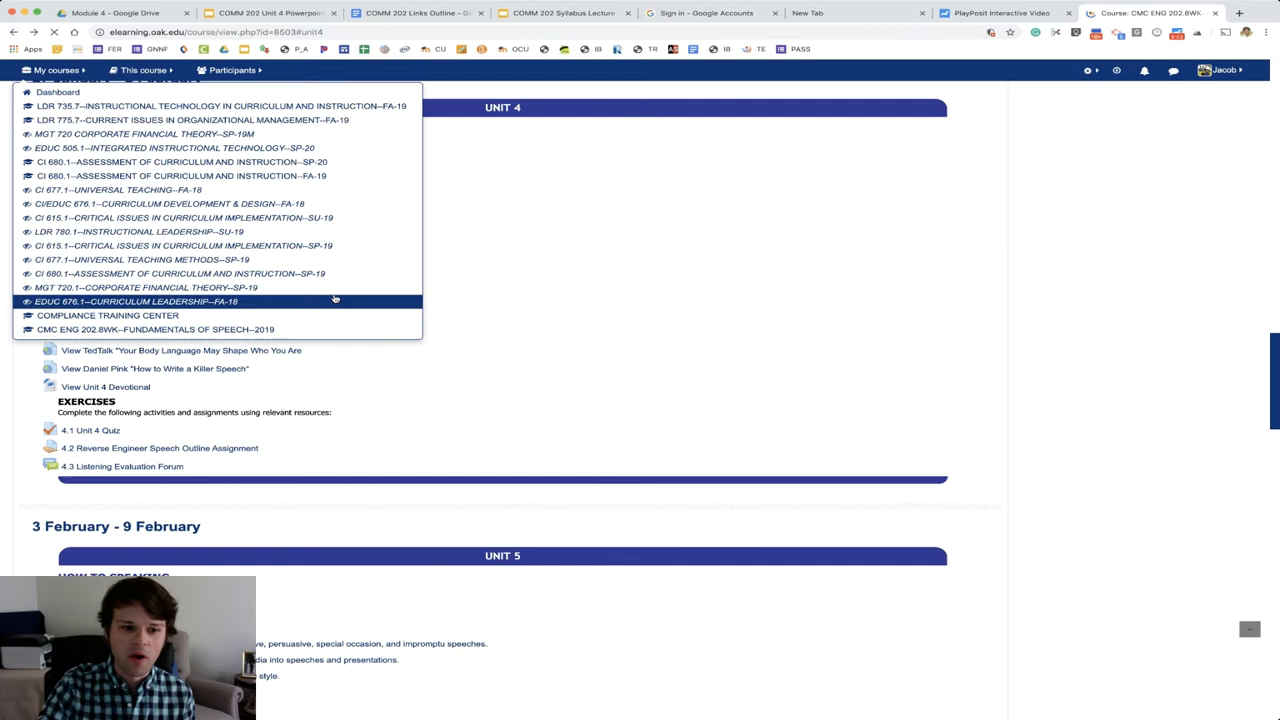
Open the 4.3 Listening Evaluation Forum and highlight its directions on the five listening types.
click(130, 466)
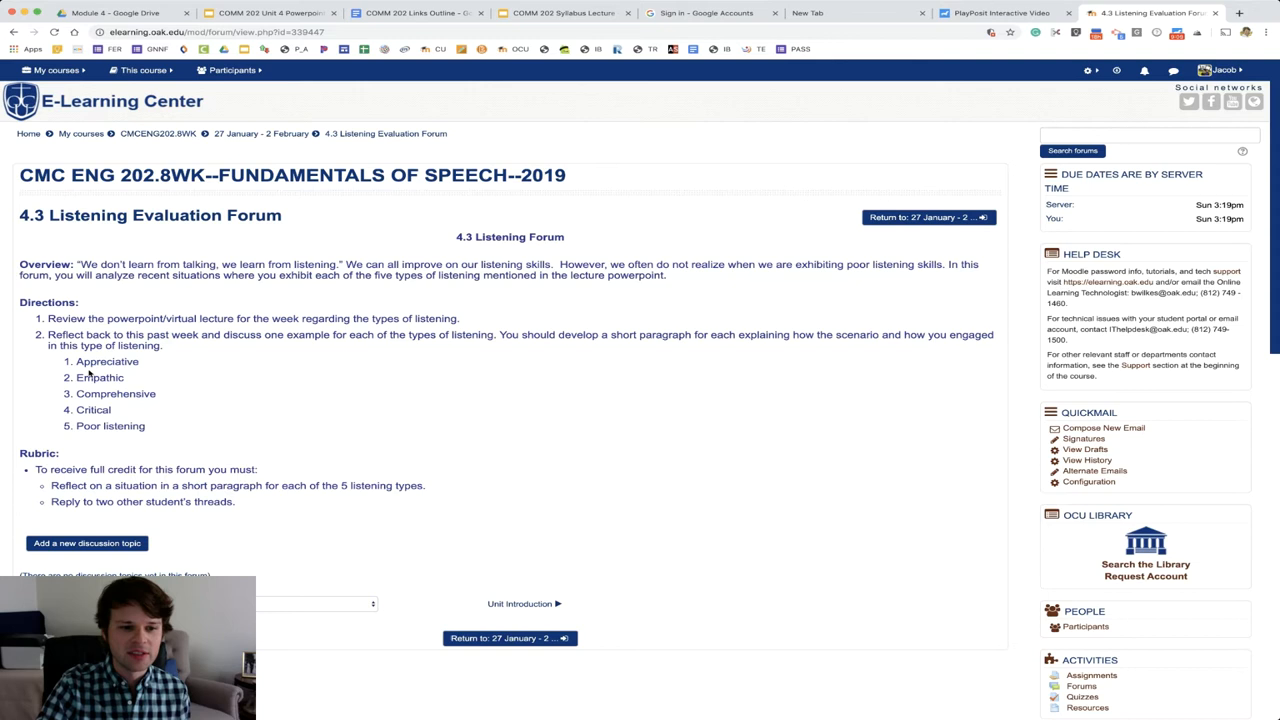
scroll(down, 3)
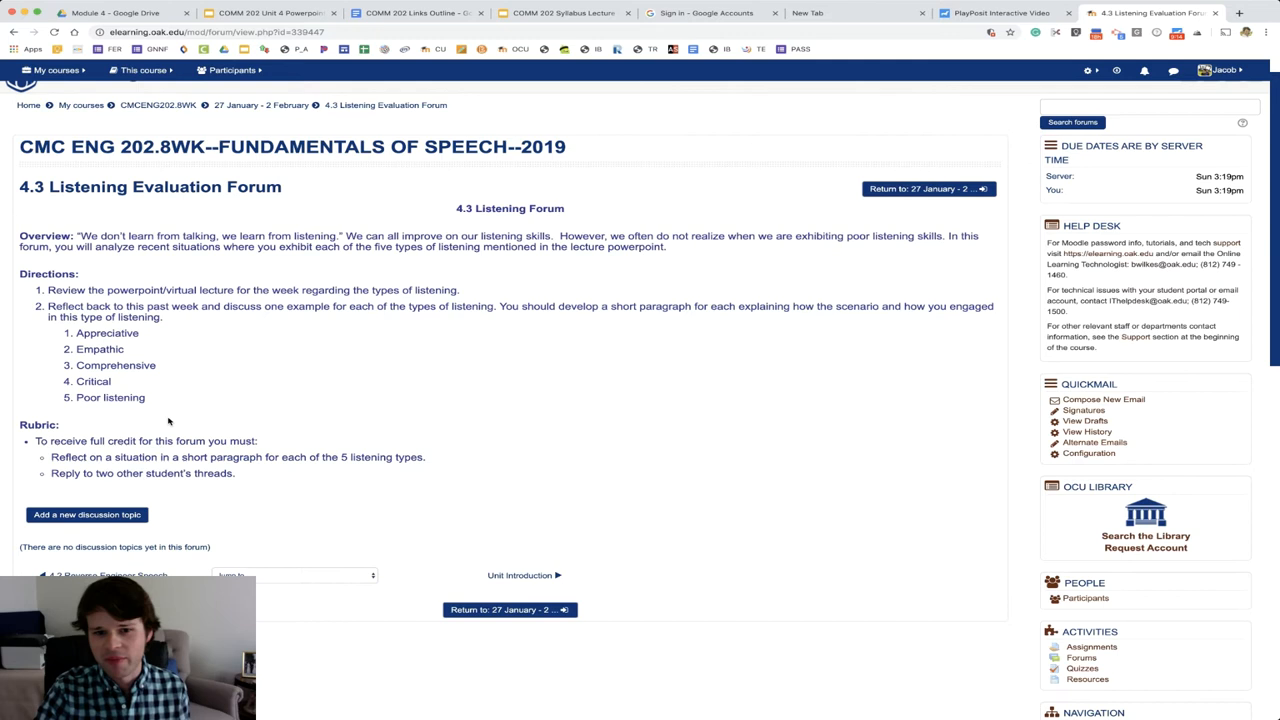
double_click(106, 332)
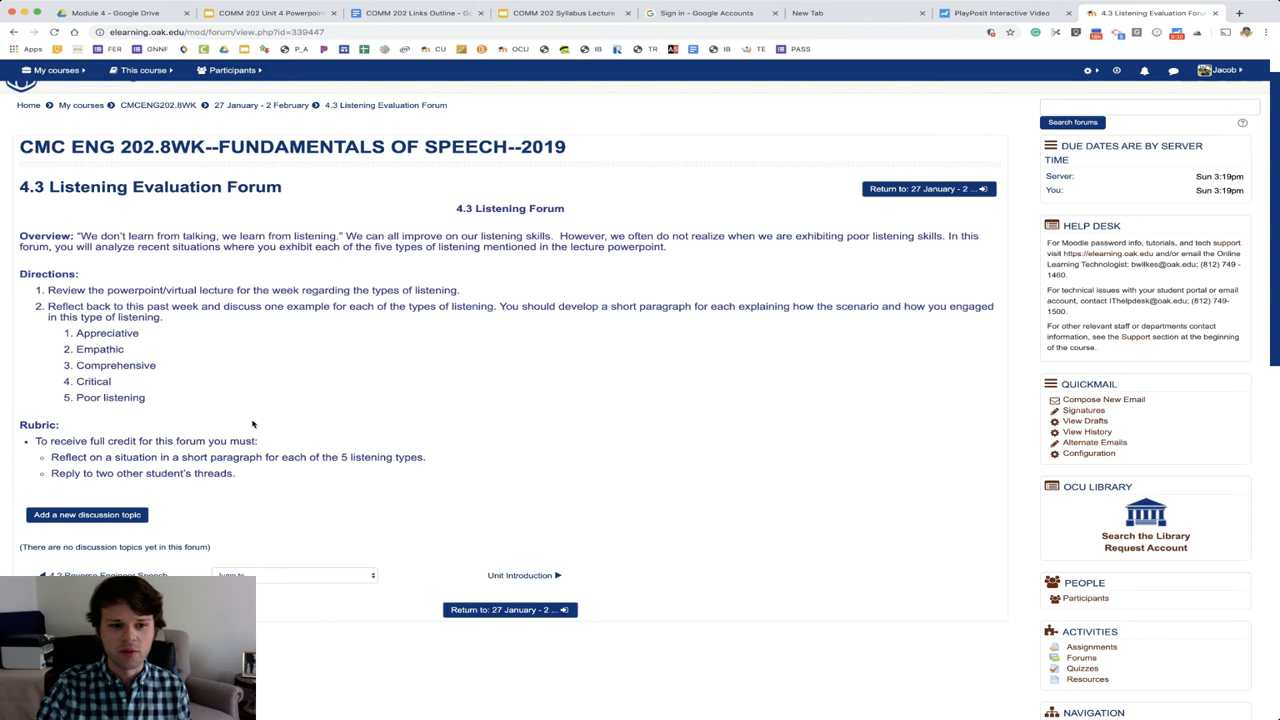
drag(22, 274, 144, 396)
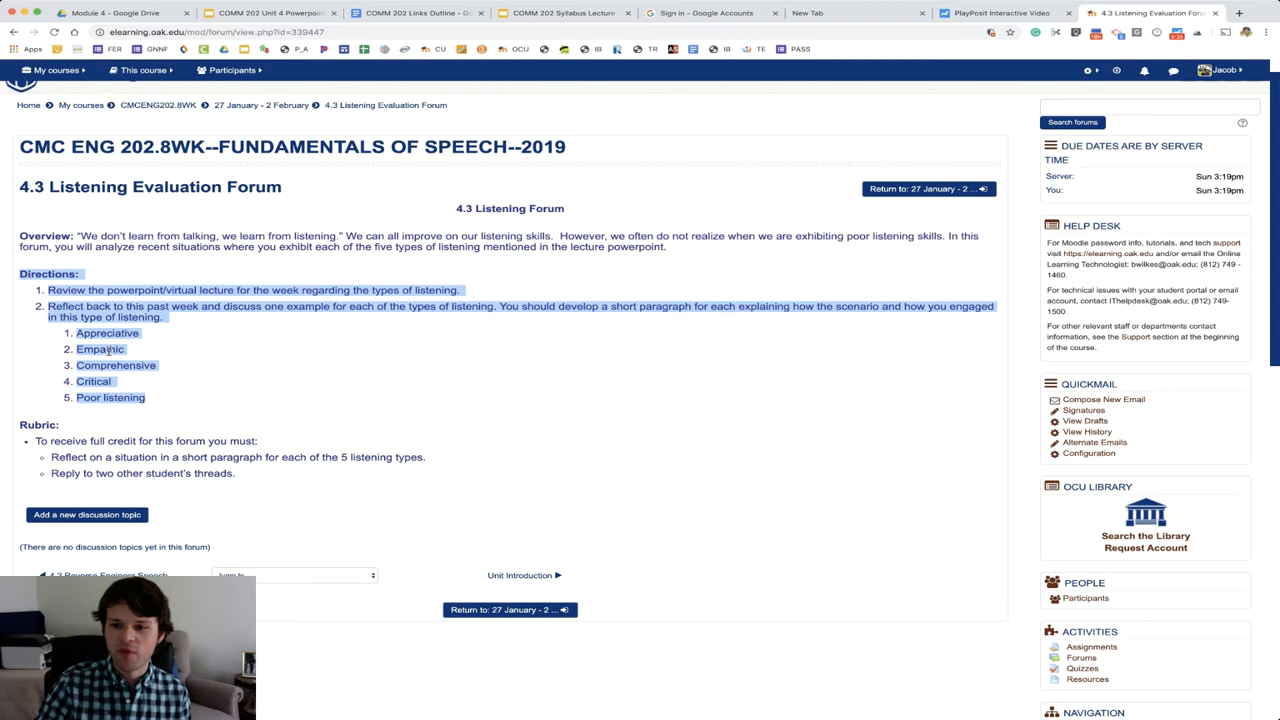
scroll(down, 3)
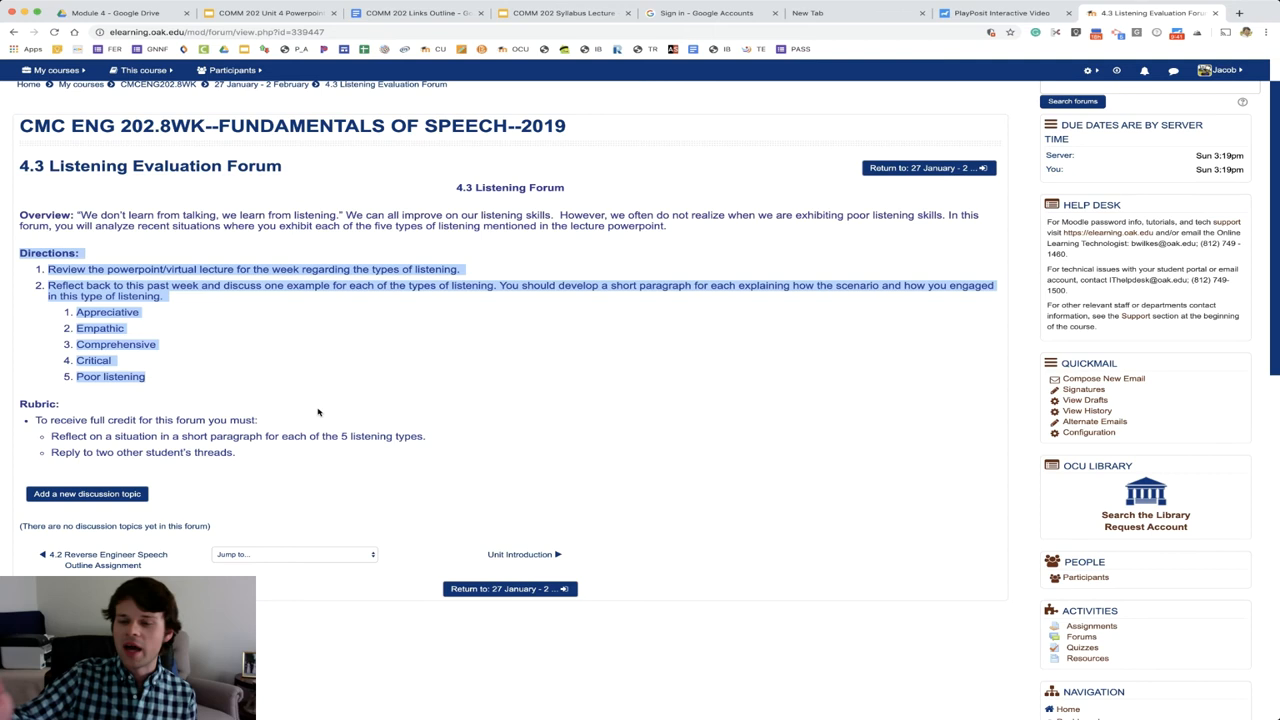